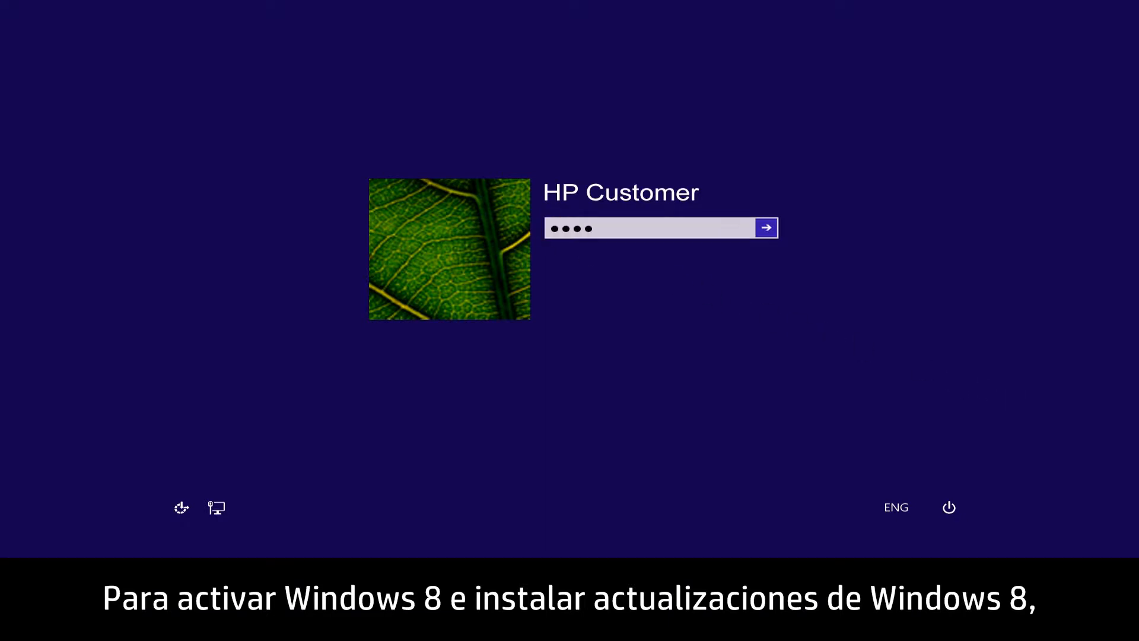
Step: Enter the account password on the lock screen and sign in
click(766, 228)
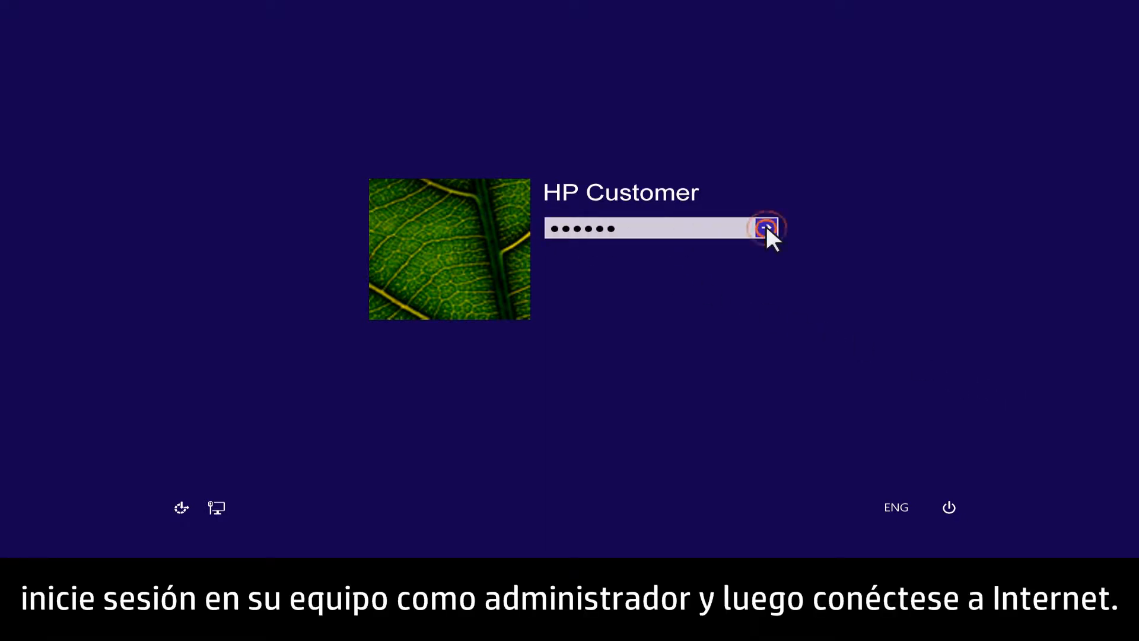
click(767, 228)
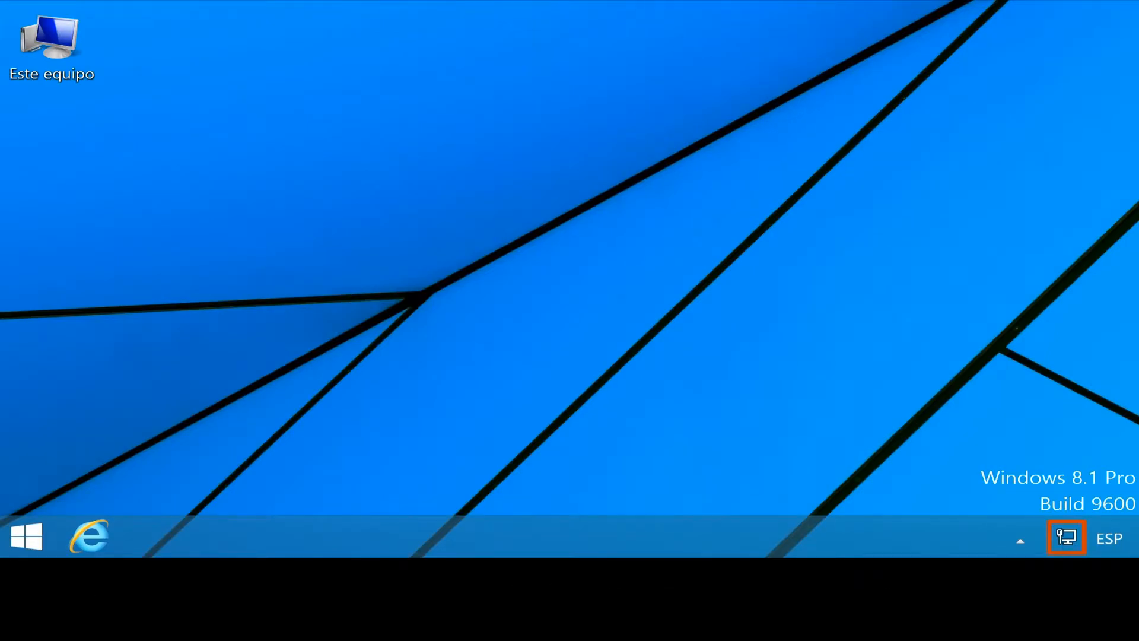
Step: Search for 'Activar Windows' and open the Activar Windows settings page
click(27, 536)
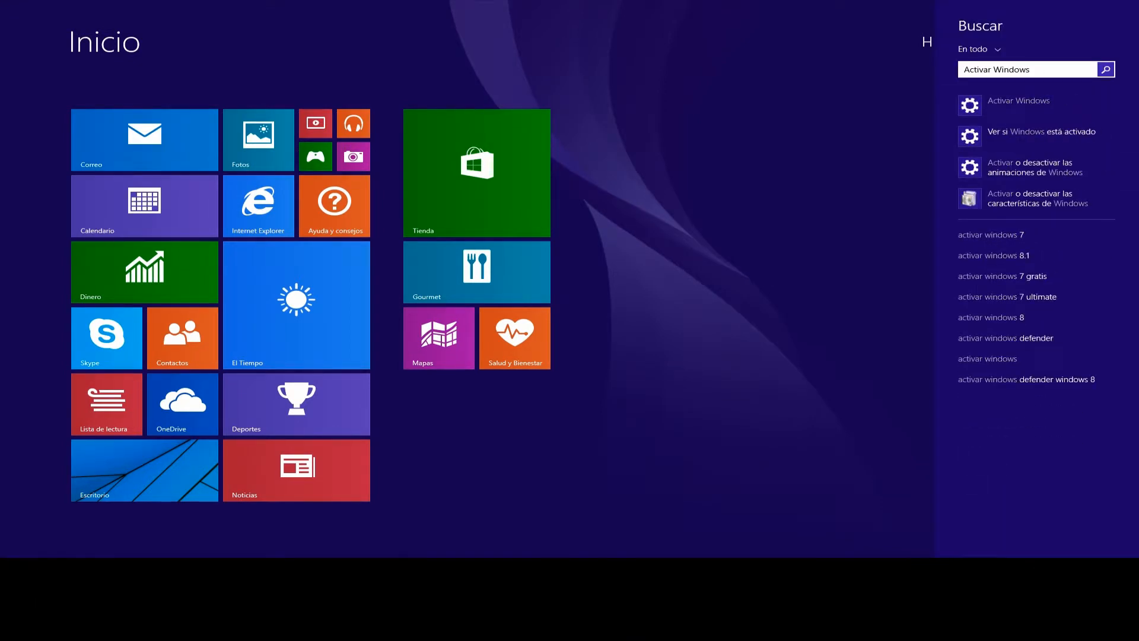
click(1017, 100)
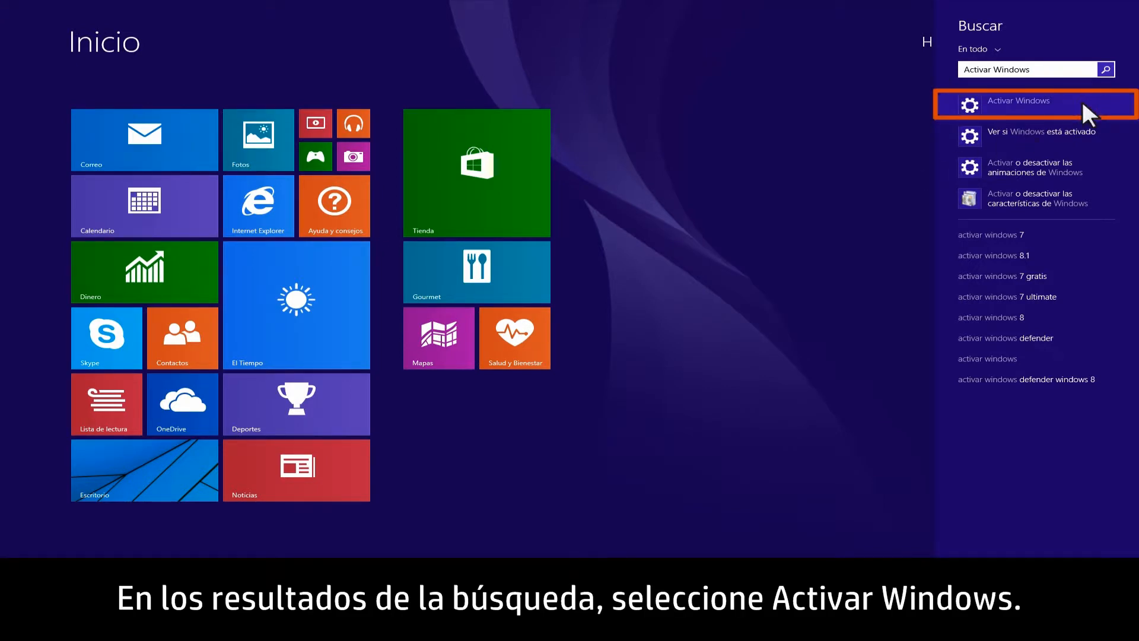
click(1018, 100)
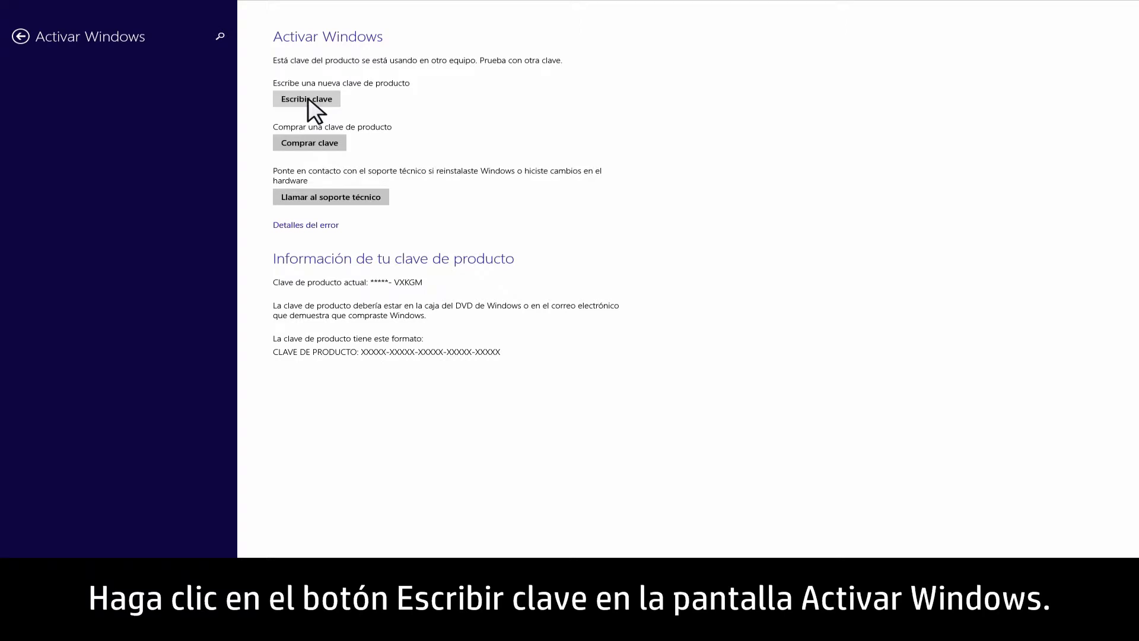
Step: Choose 'Escribir clave' to bring up the product key form
click(306, 99)
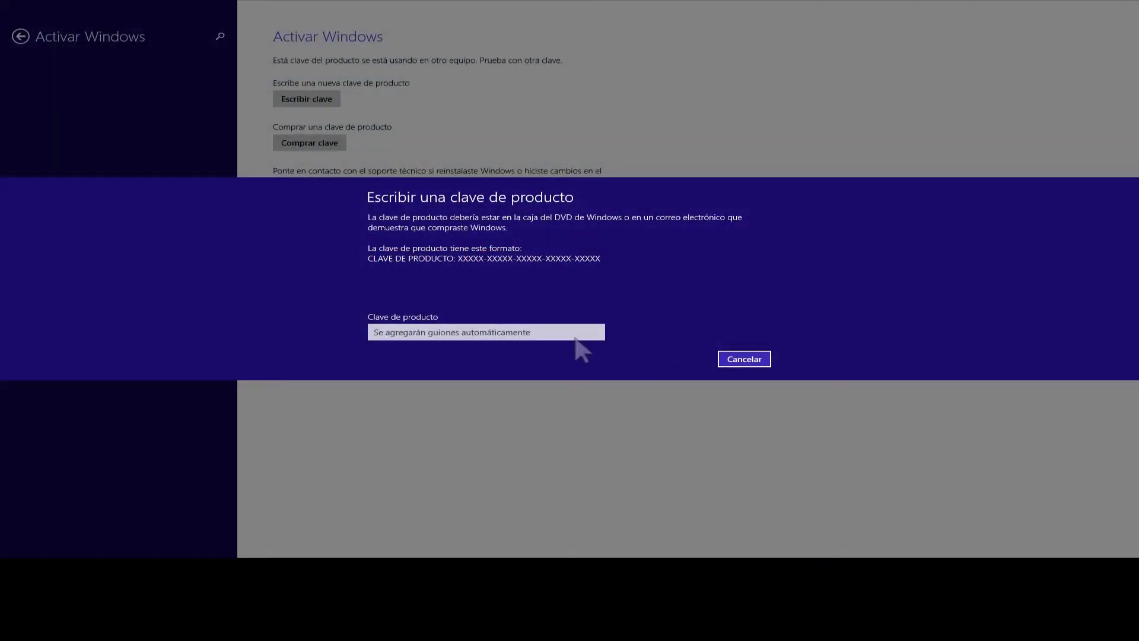
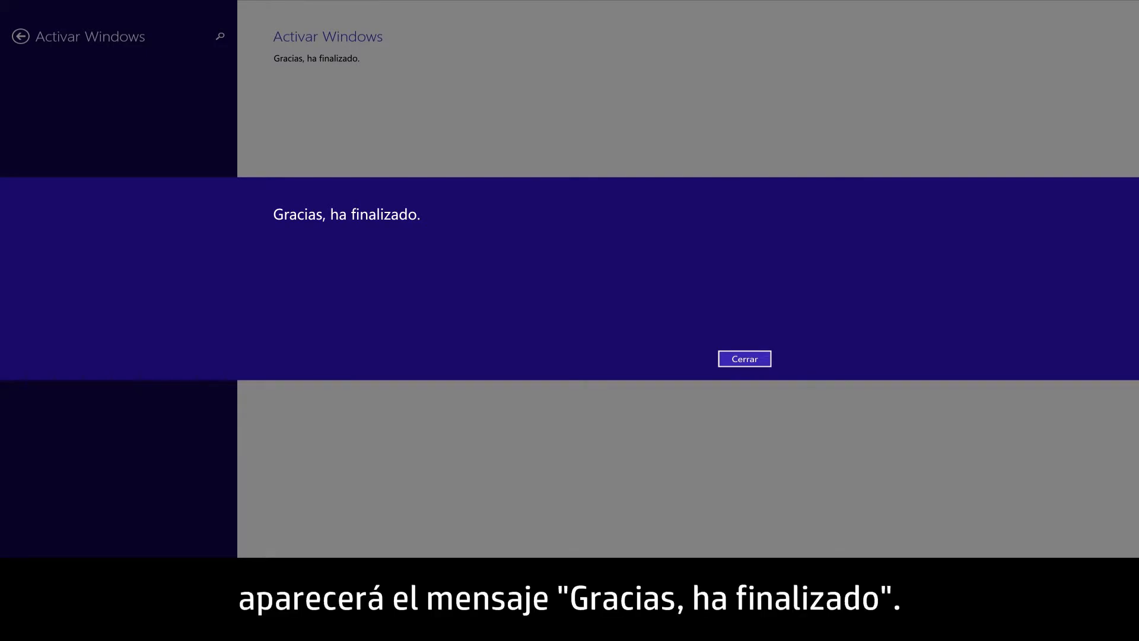
Step: Enter the new product key and dismiss the 'Gracias, ha finalizado' confirmation
click(743, 358)
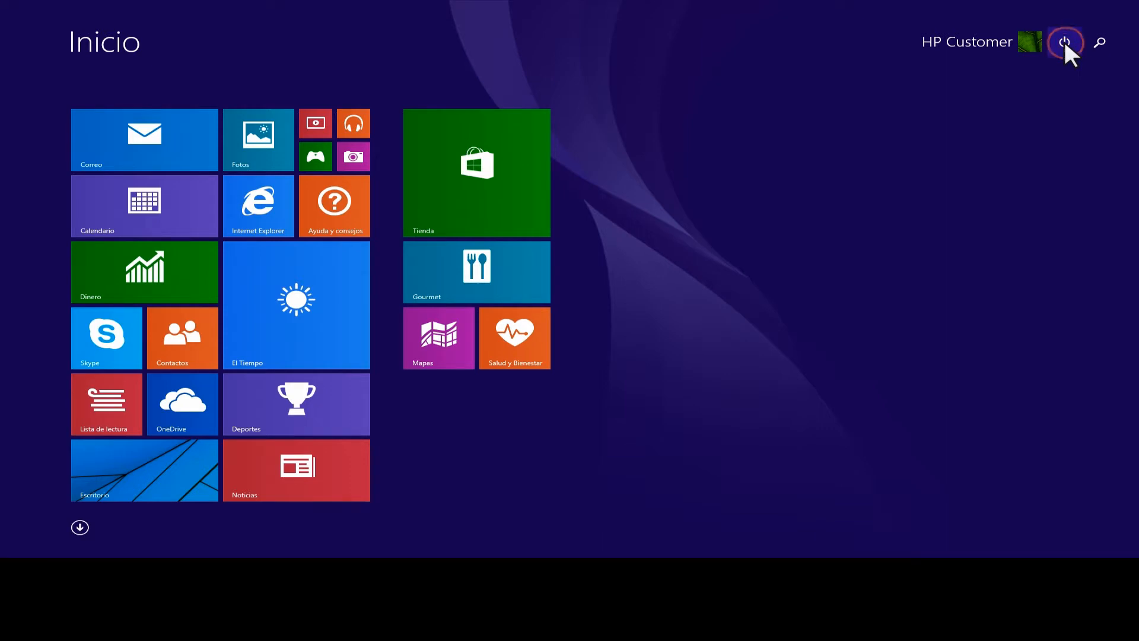
Step: Restart the computer from the Start screen power menu
click(1064, 42)
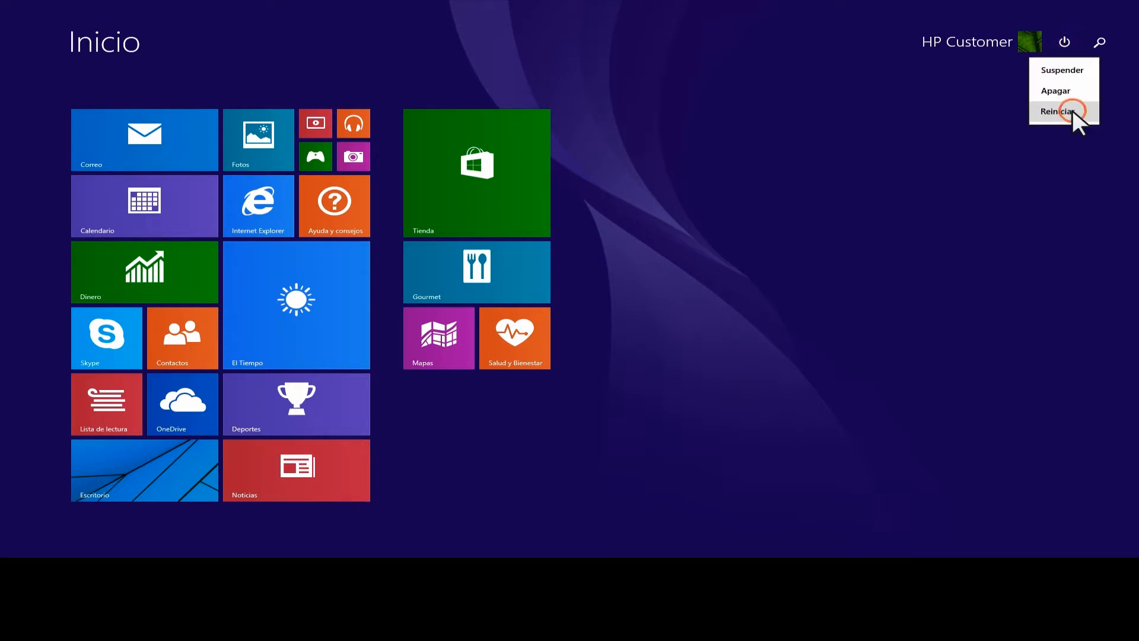
click(1059, 111)
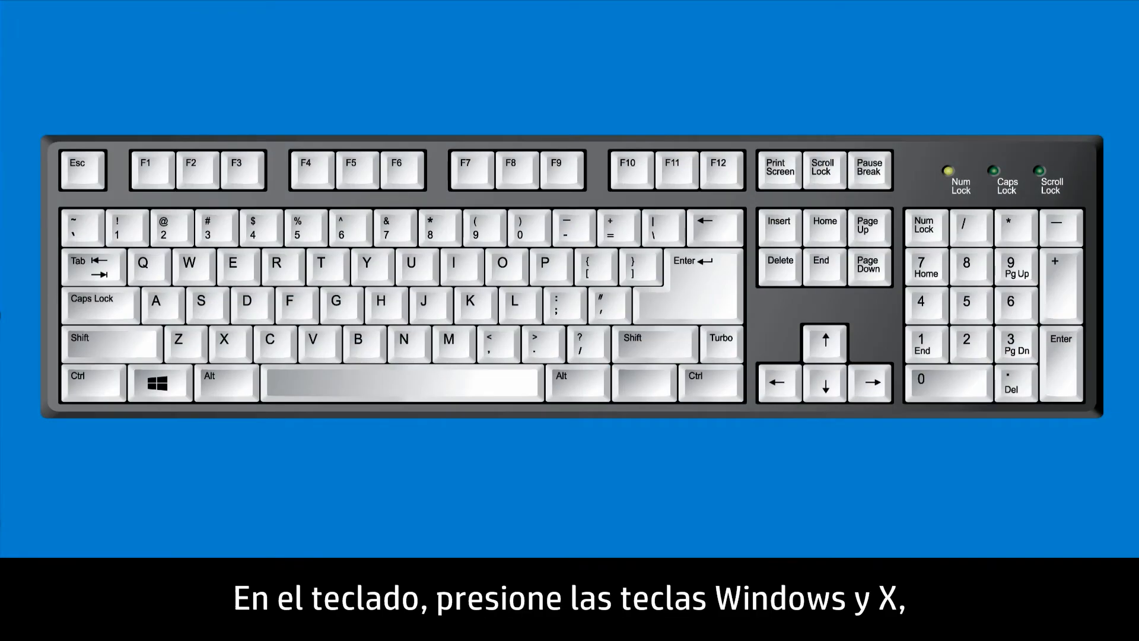
Step: Open 'Panel de control' from the Windows+X power user menu
key(Win+X)
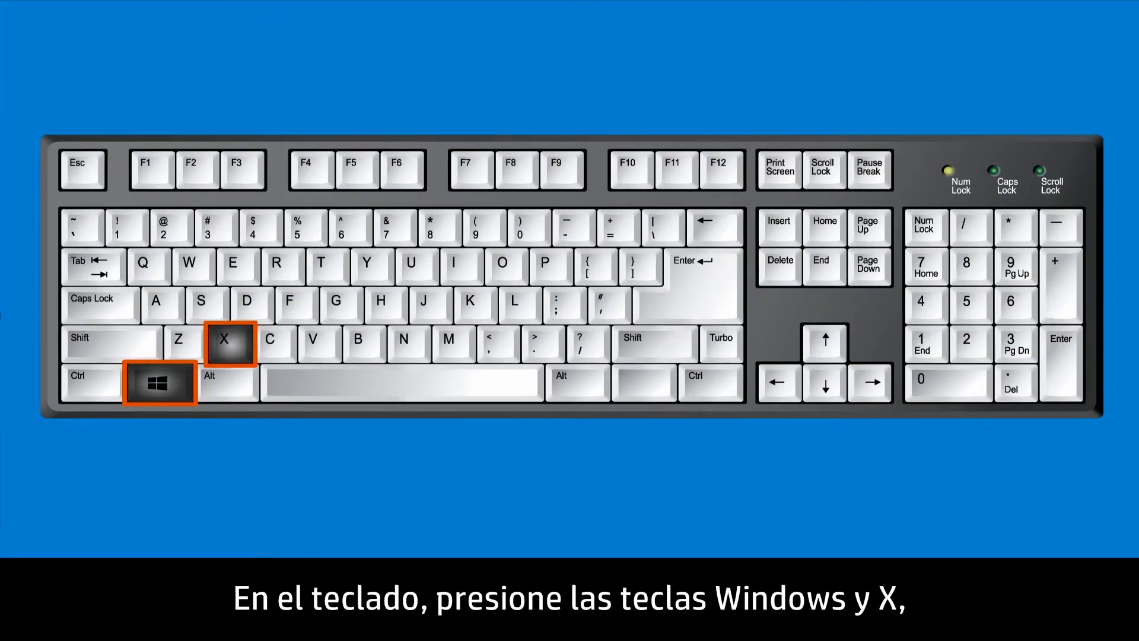
key(Win+x)
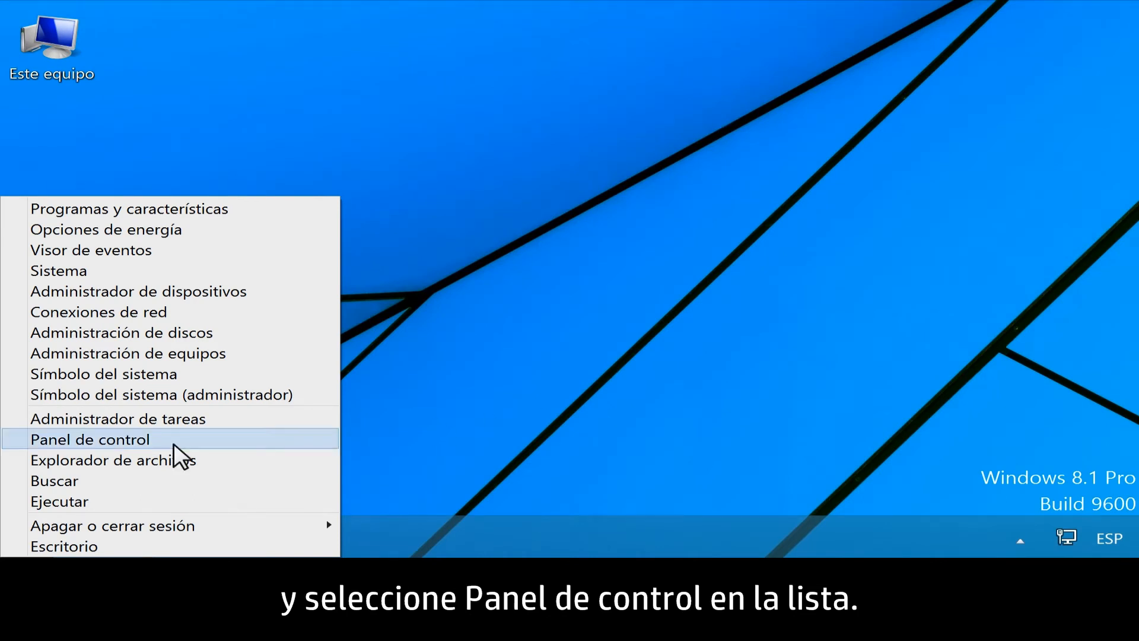
click(90, 439)
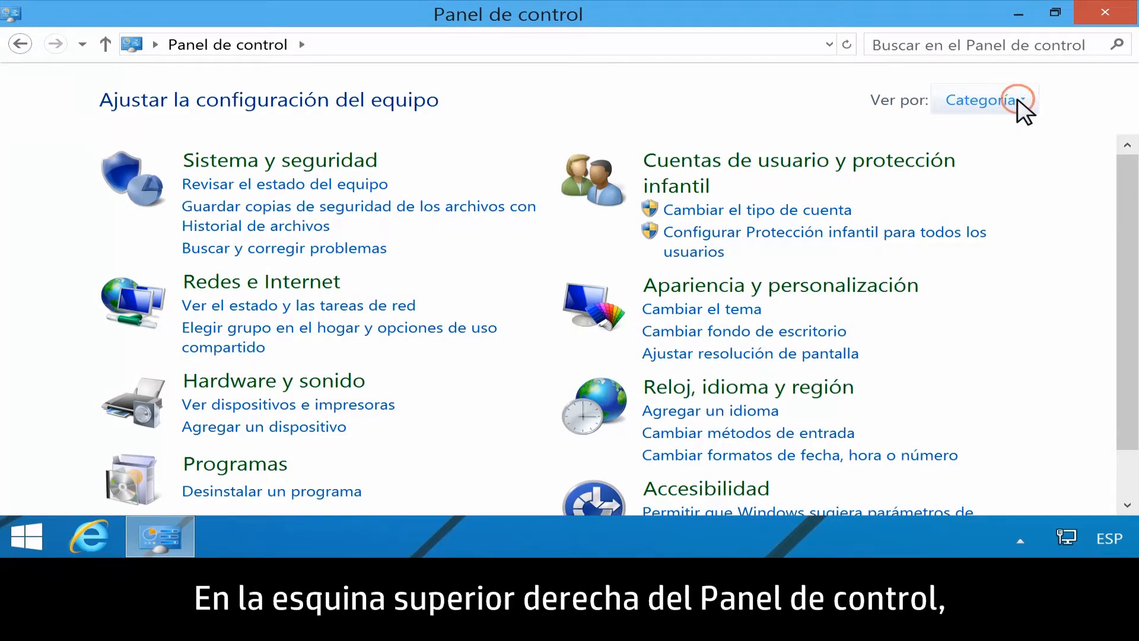
Step: View Control Panel as large icons and open Windows Update
click(981, 100)
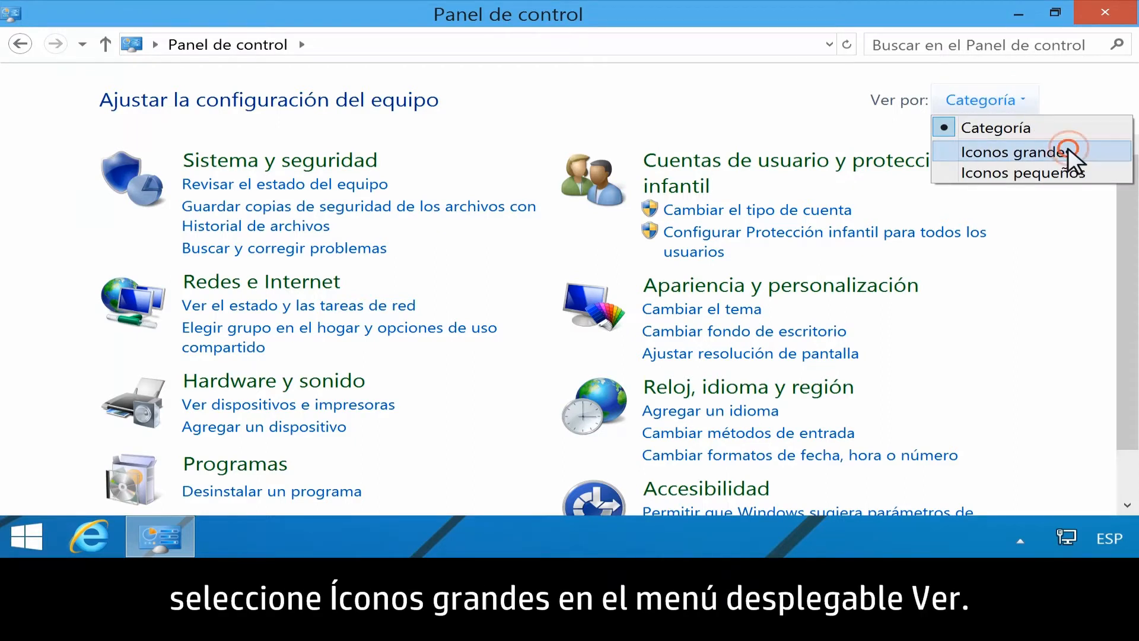
click(1009, 152)
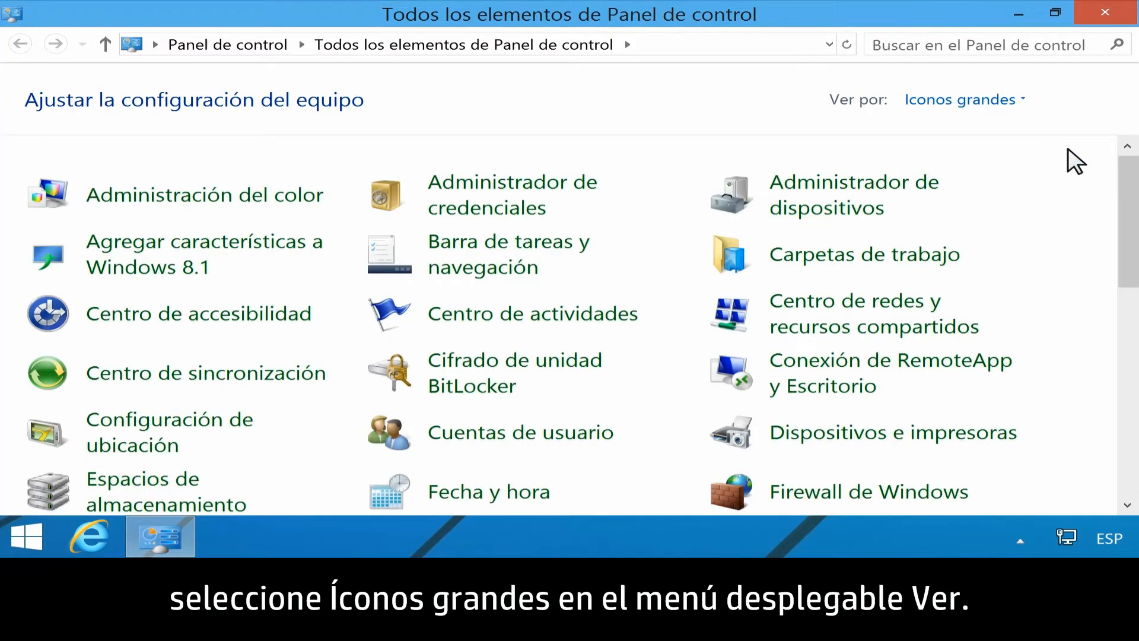
scroll(down, 3)
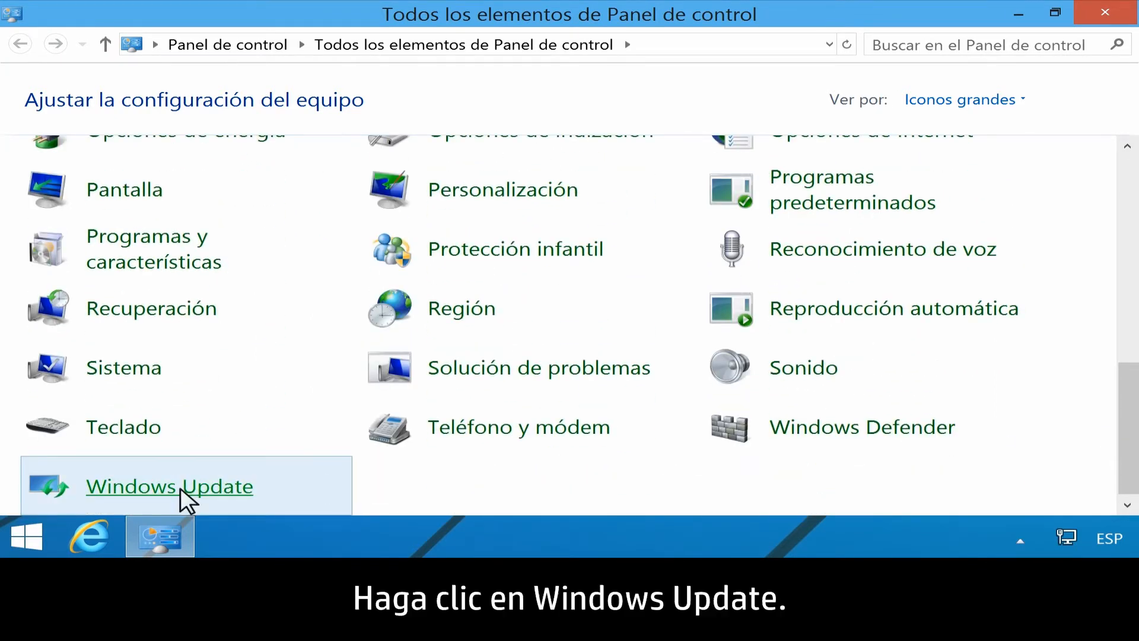
click(168, 486)
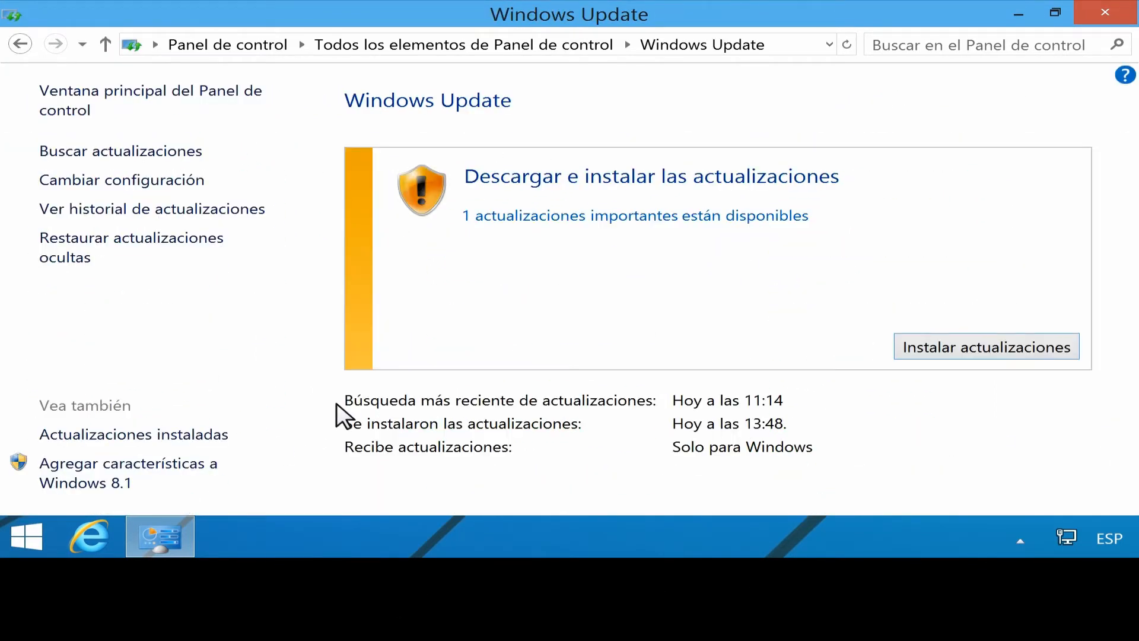
Step: Install the important Intel Graphics Driver update
click(634, 215)
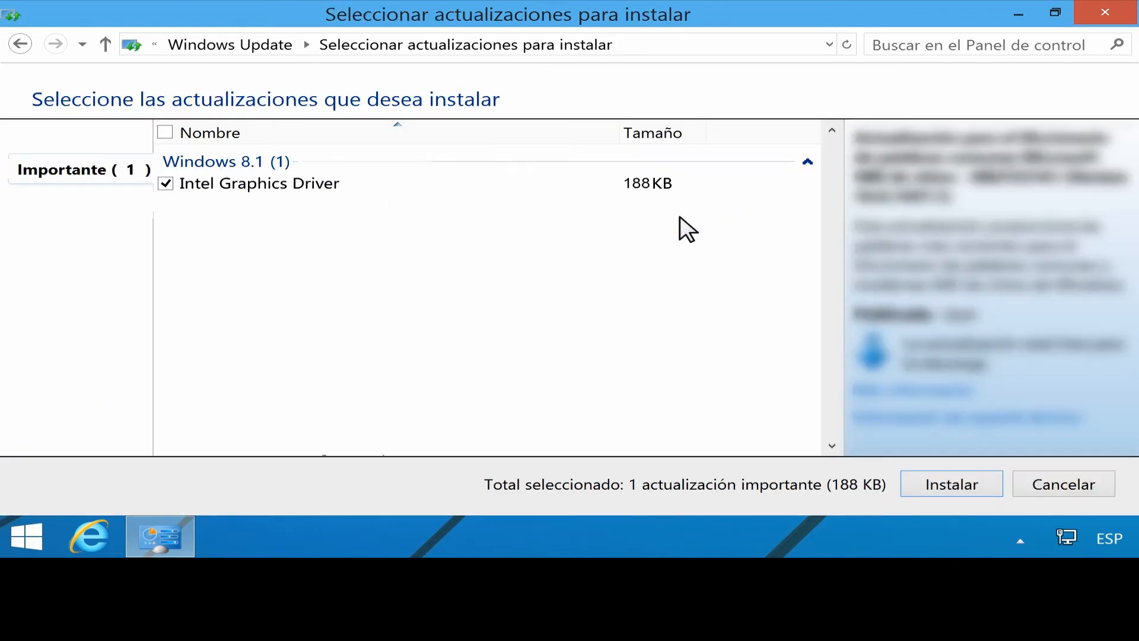
click(951, 485)
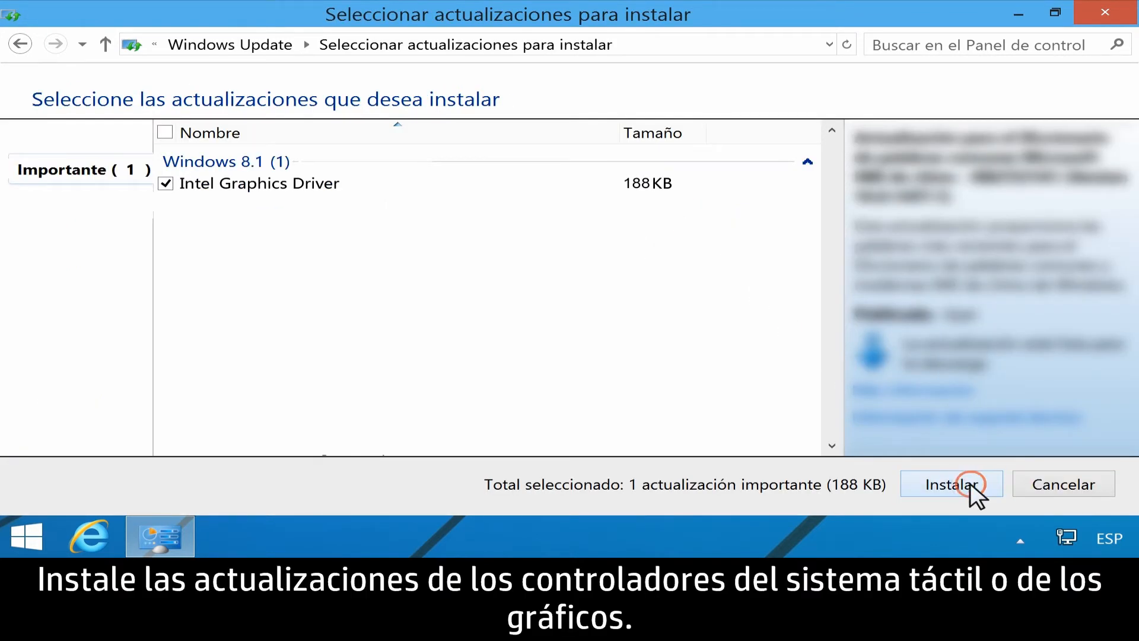
click(952, 485)
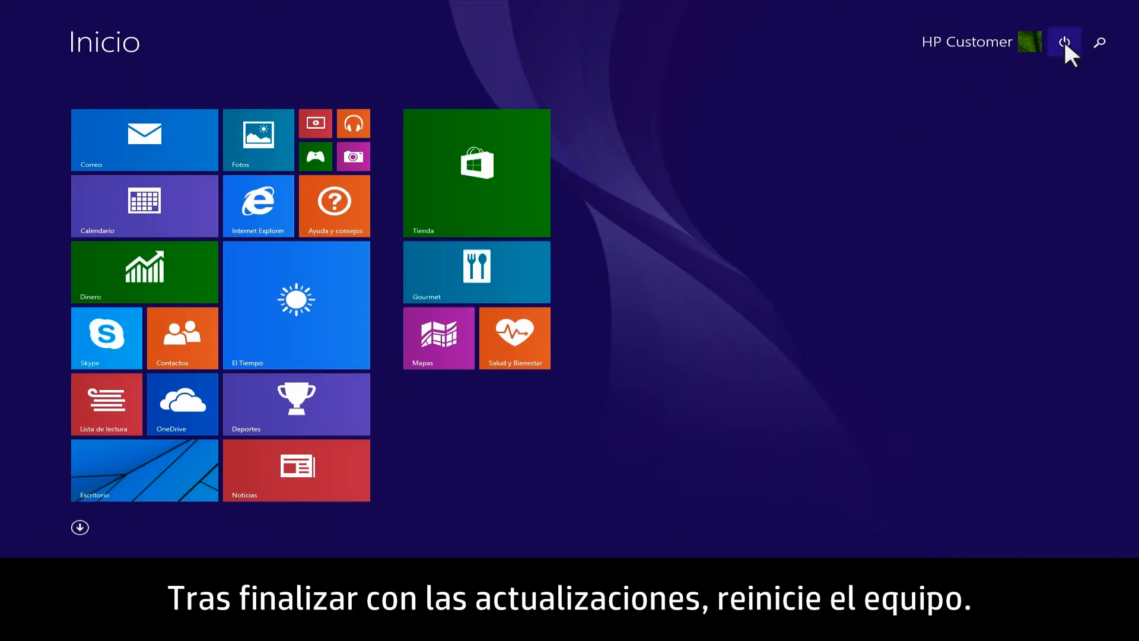
Step: Restart the computer via the Start screen power menu
click(1064, 42)
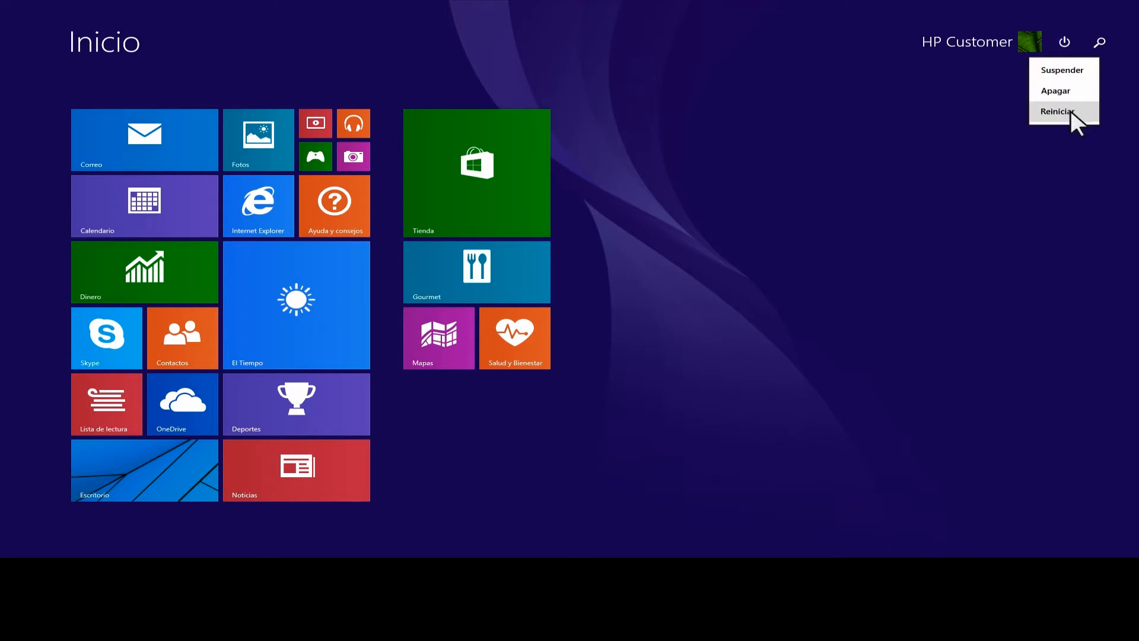
click(1056, 111)
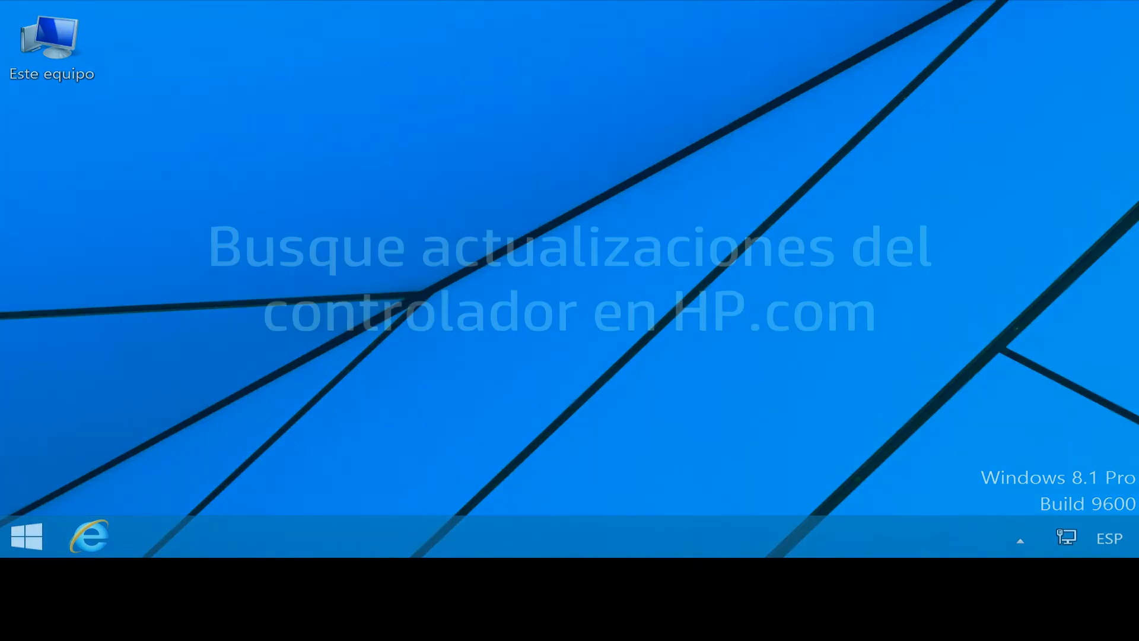